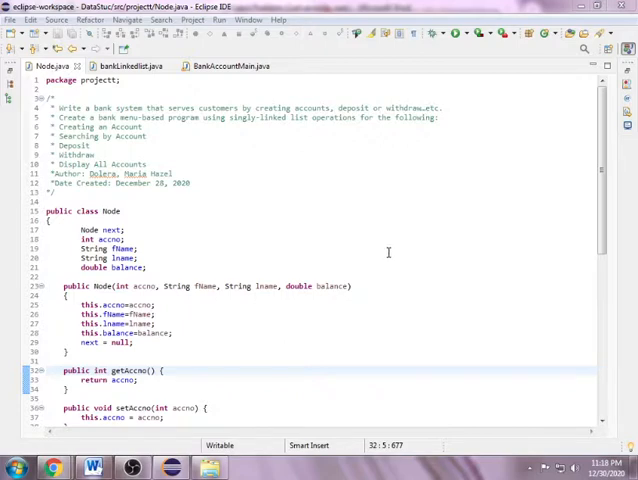
mouse_move(378, 260)
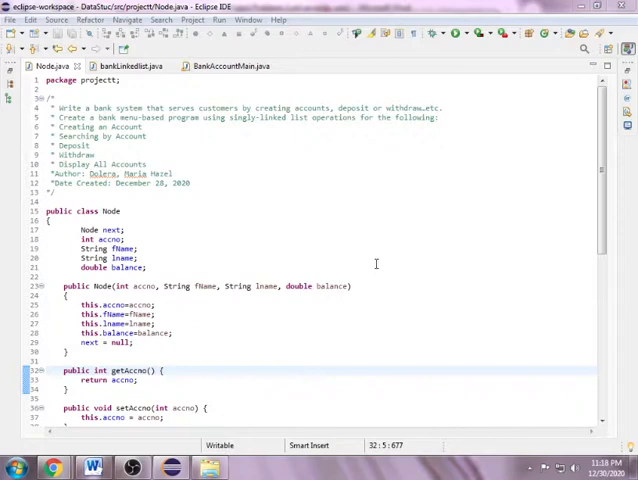
mouse_move(364, 267)
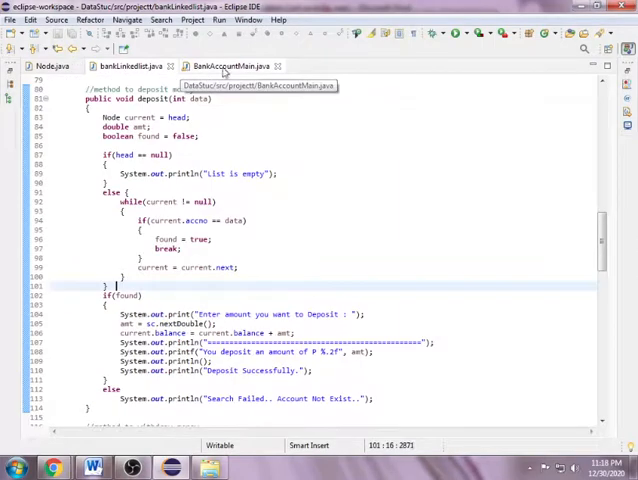
- Glance at BankAccountMain.java, then return to the Node class source and scroll it
click(221, 66)
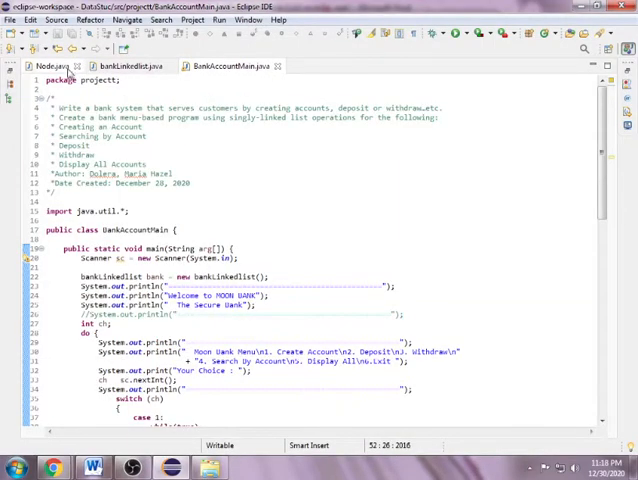
click(48, 66)
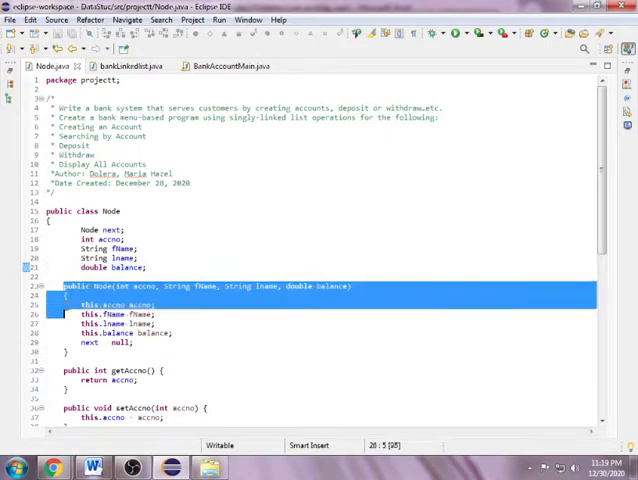
scroll(down, 3)
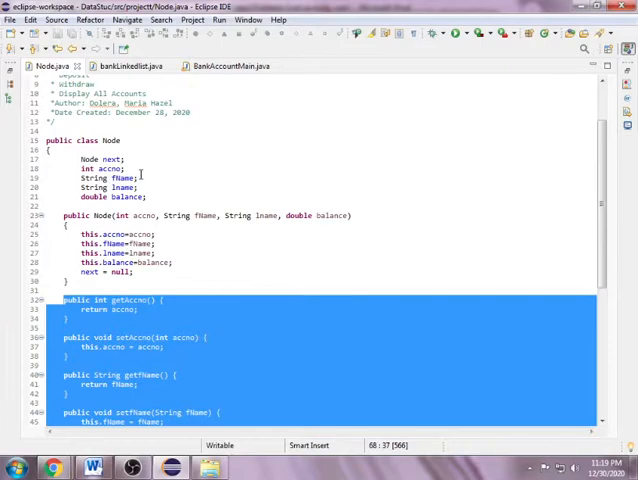
- Switch to bankLinkedlist.java and highlight the constructor that takes a head node
click(137, 66)
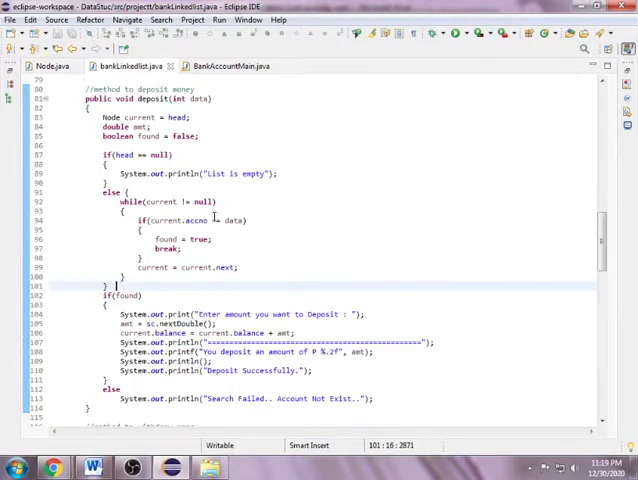
scroll(up, 3)
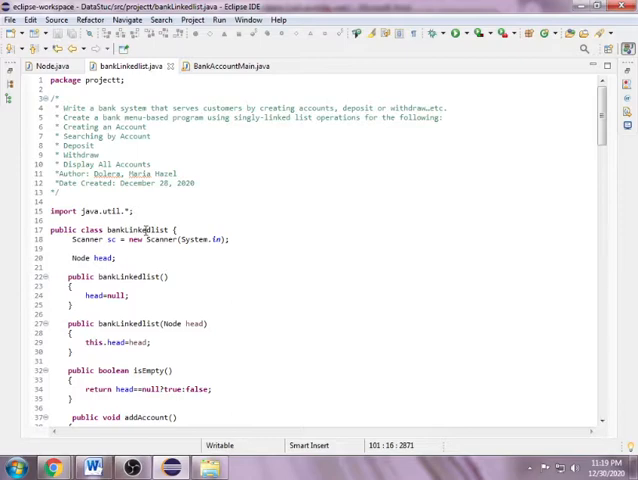
mouse_move(160, 245)
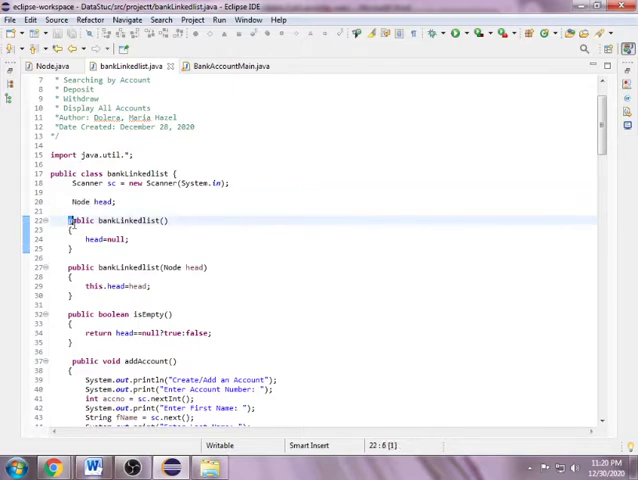
drag(70, 220, 75, 247)
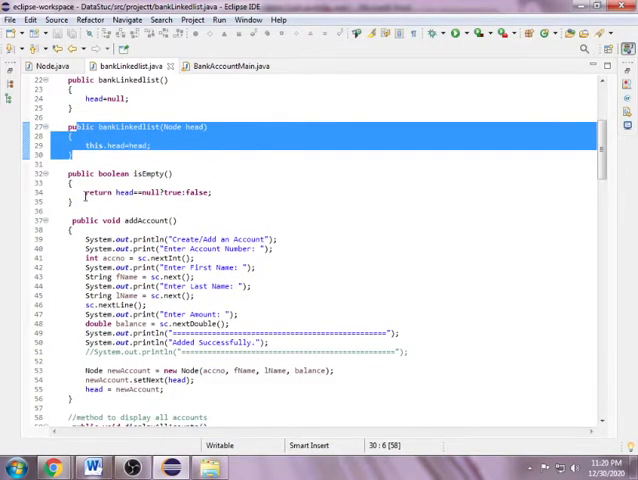
click(158, 193)
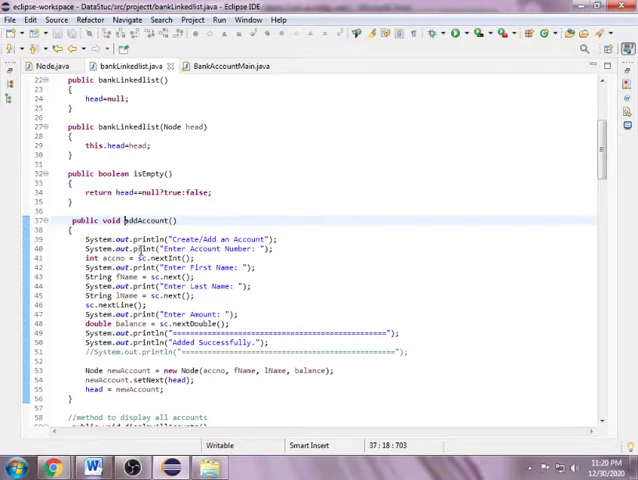
- Scroll down through the isEmpty, addAccount, displayAllAccounts and deposit methods
scroll(down, 3)
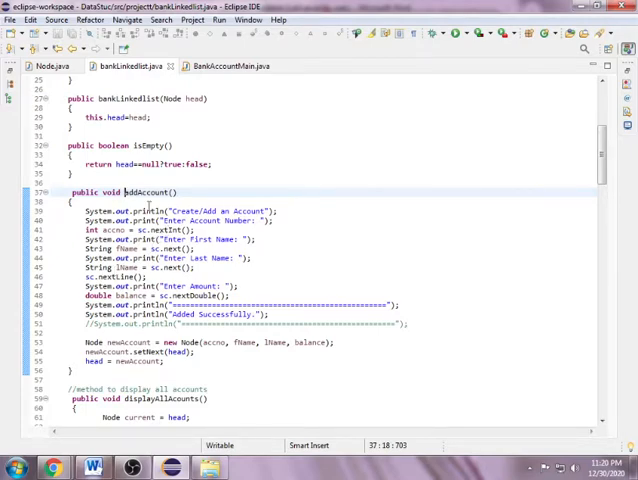
click(280, 221)
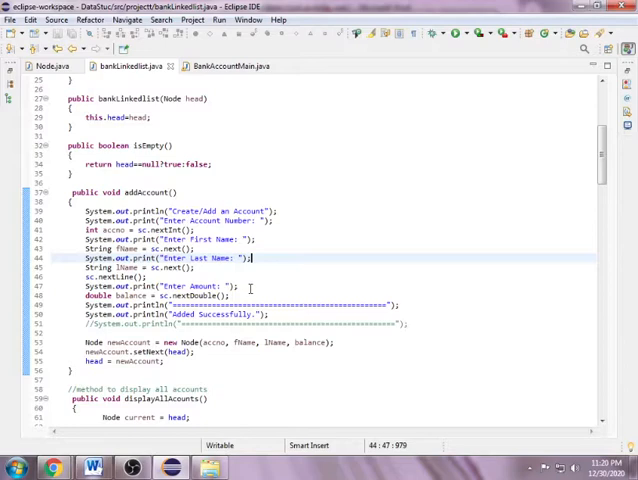
scroll(down, 3)
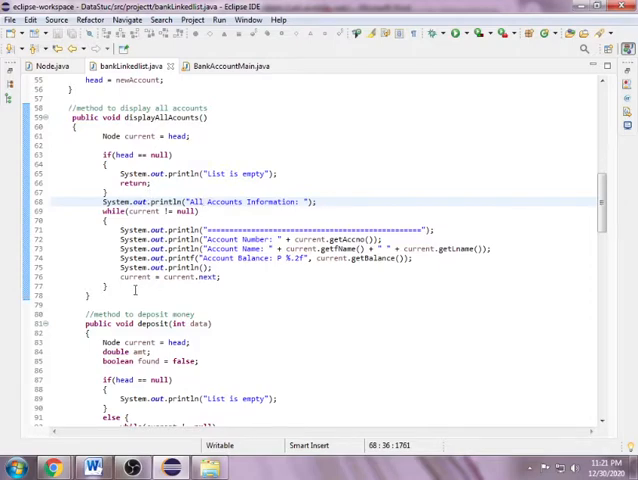
- Highlight the withdrawal method and scroll down through it to searchAccount
scroll(down, 3)
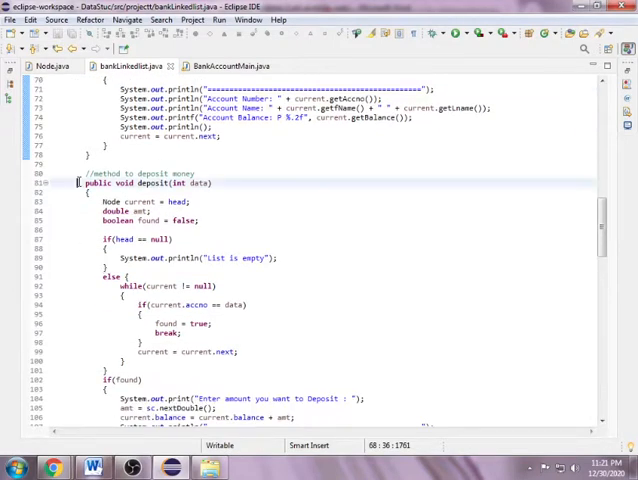
drag(78, 183, 148, 374)
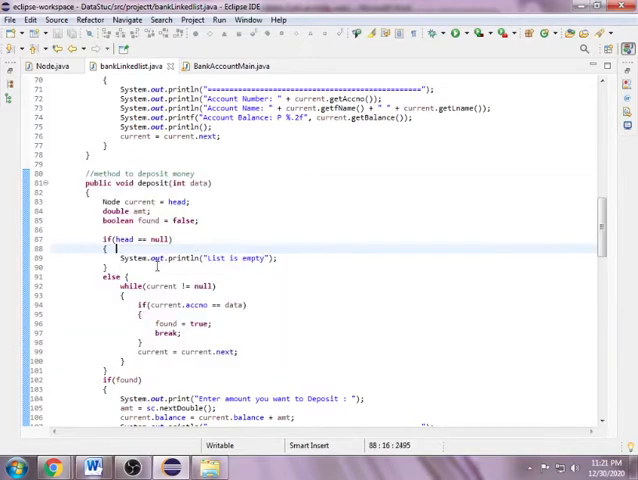
scroll(down, 3)
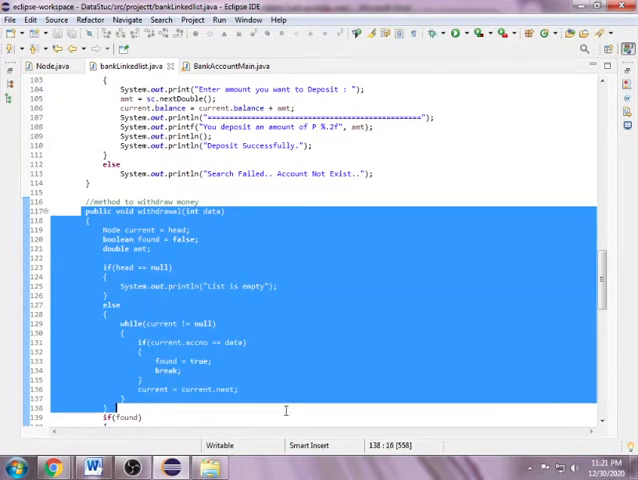
scroll(down, 3)
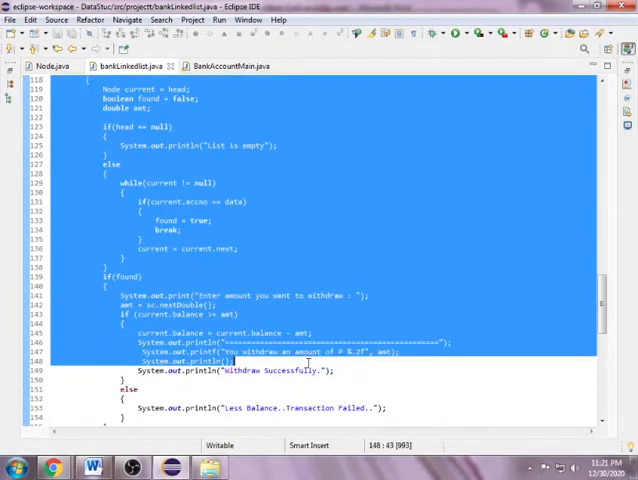
scroll(down, 3)
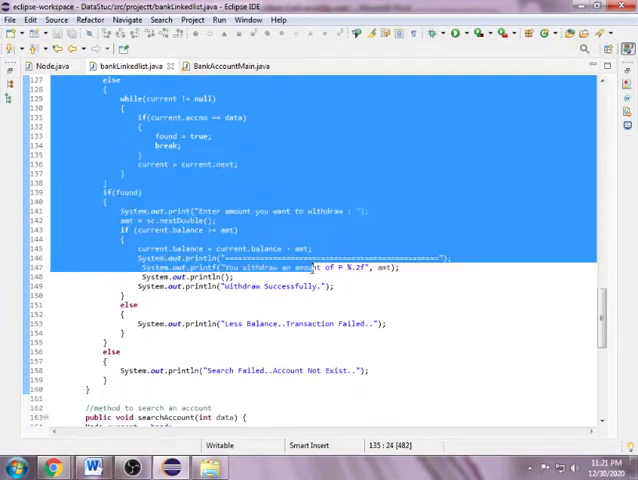
scroll(down, 3)
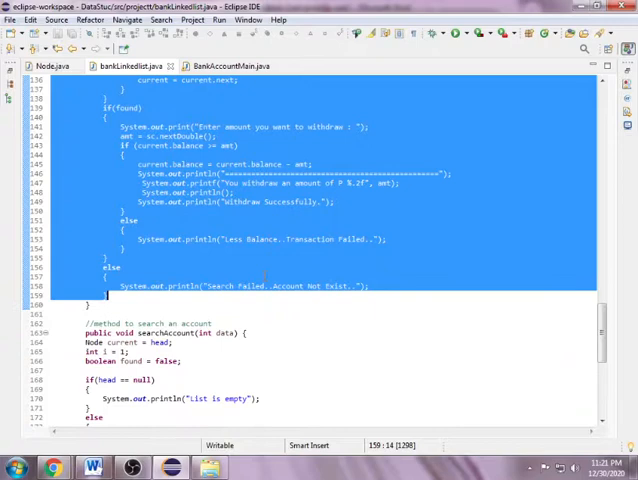
scroll(down, 3)
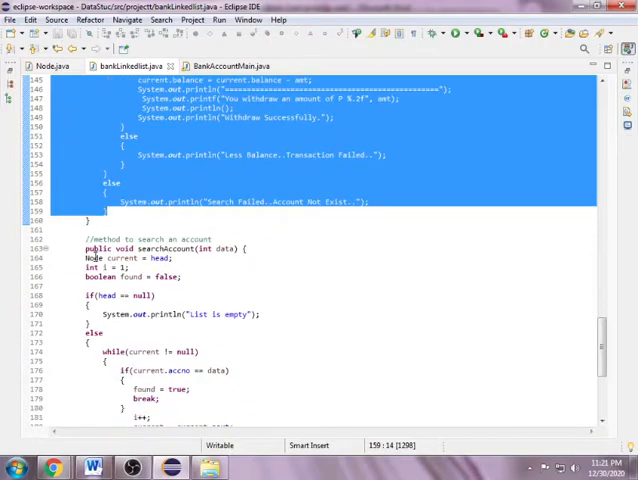
scroll(down, 3)
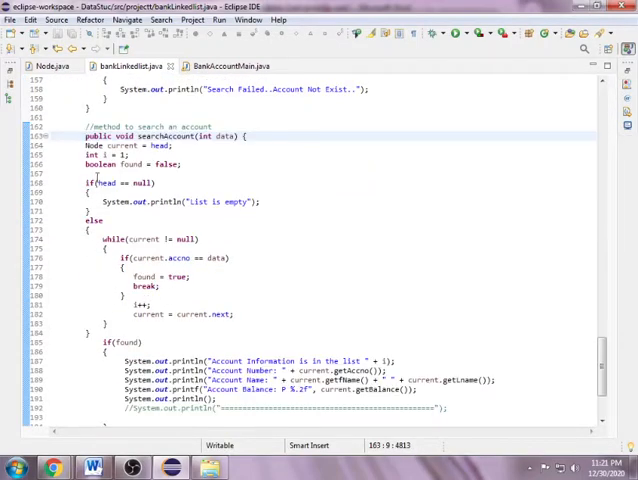
click(200, 258)
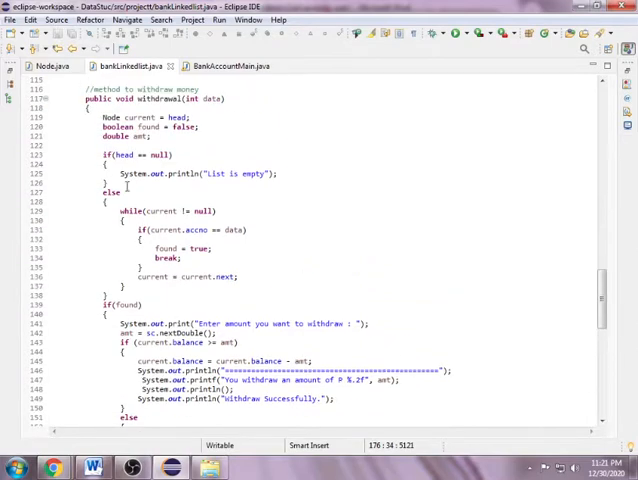
- Re-highlight the start of withdrawal, then switch to the BankAccountMain.java source
drag(86, 98, 213, 332)
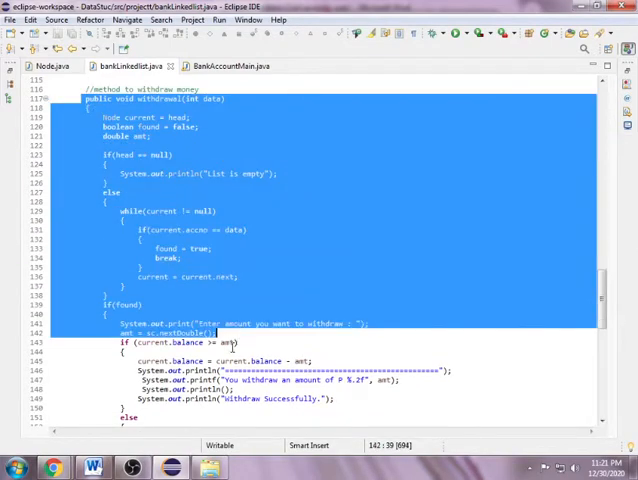
scroll(up, 3)
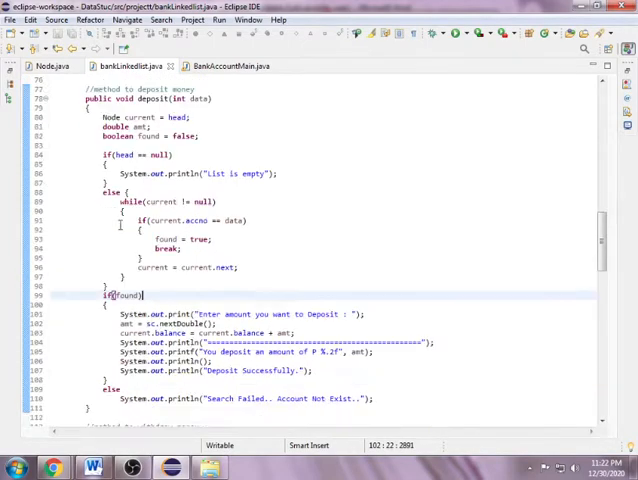
scroll(down, 3)
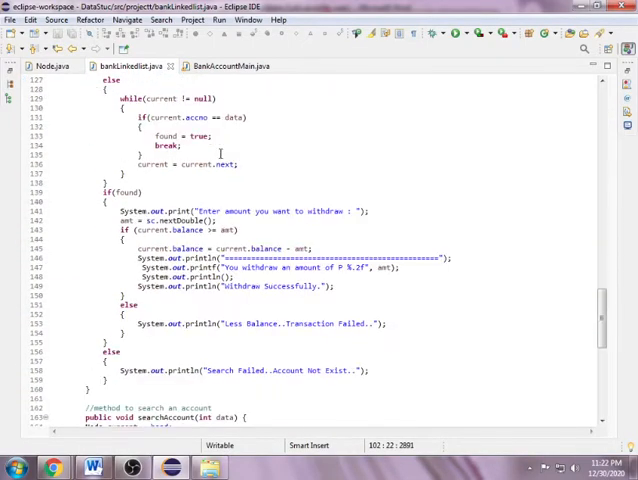
click(237, 65)
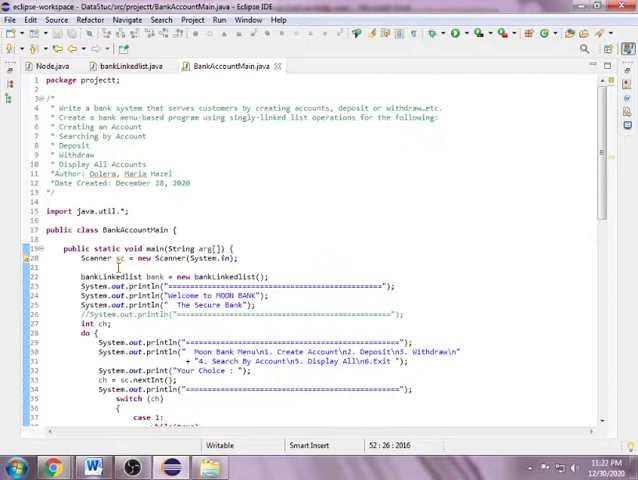
scroll(down, 3)
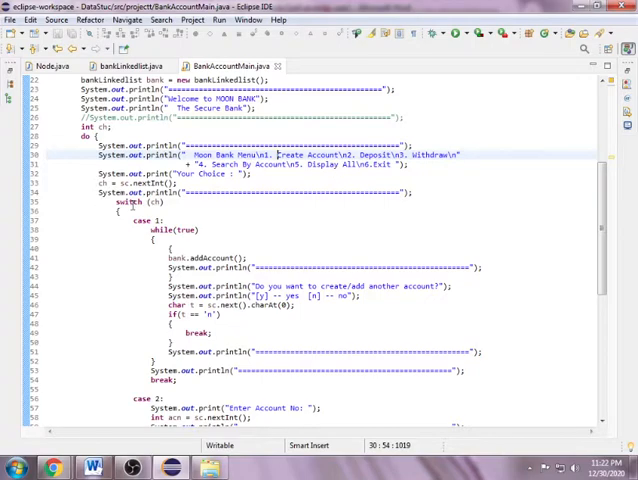
scroll(down, 3)
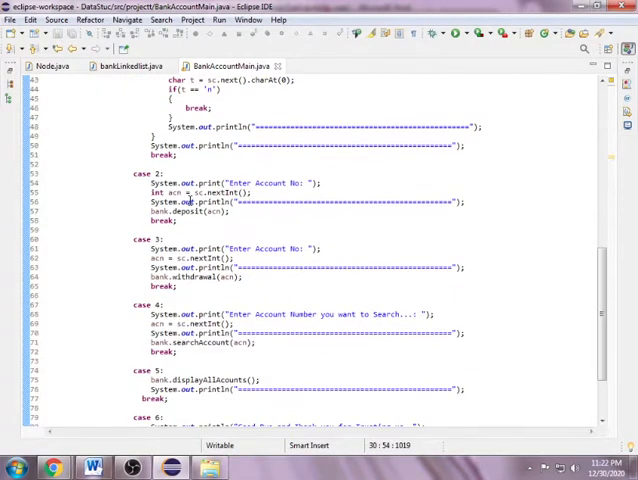
scroll(up, 3)
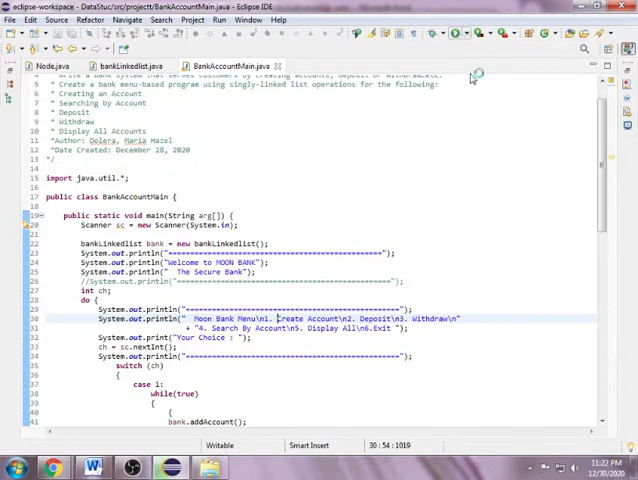
click(219, 19)
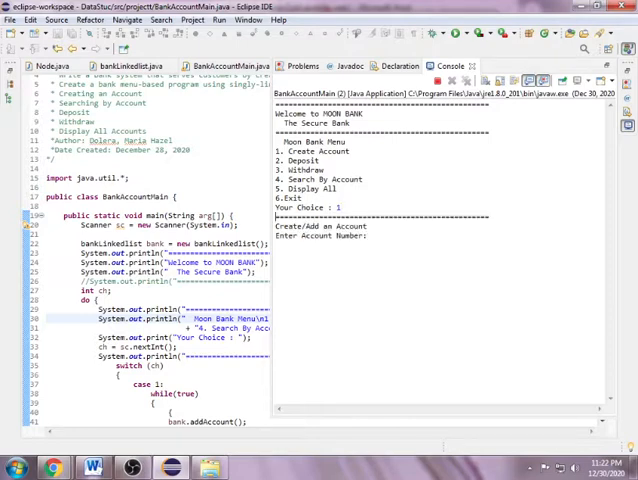
text(100)
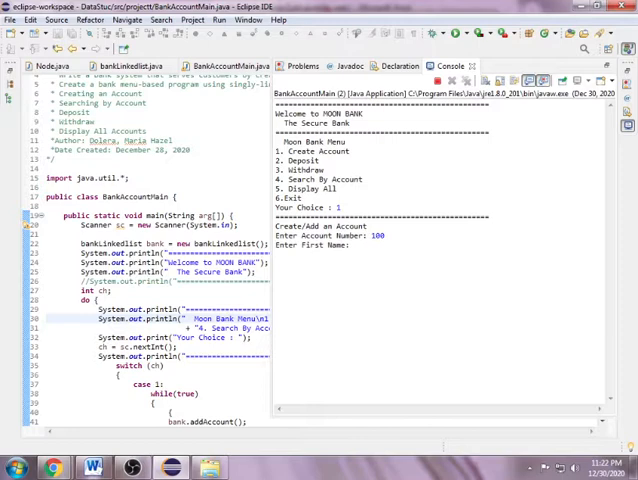
text(maci)
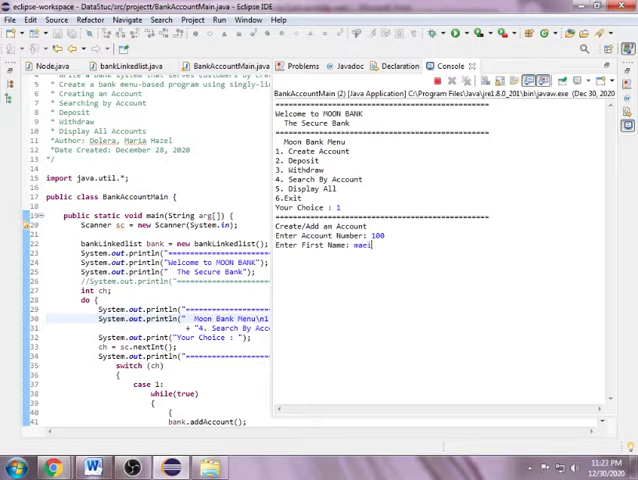
key(BackSpace)
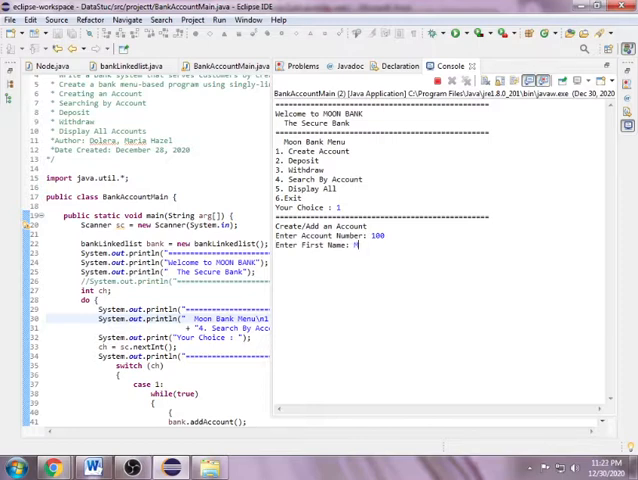
text(Maria)
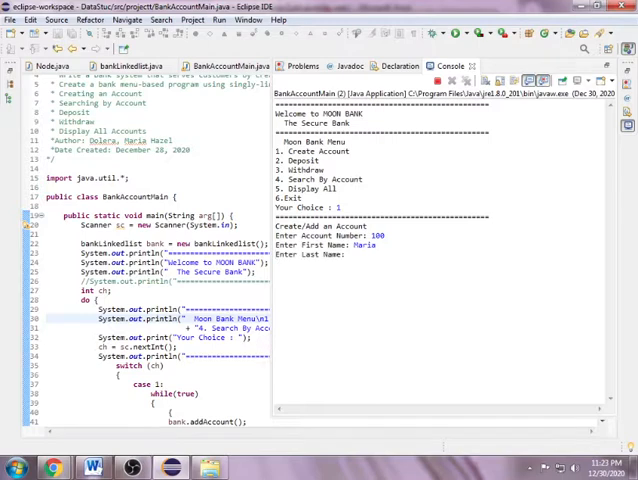
text(Dolera)
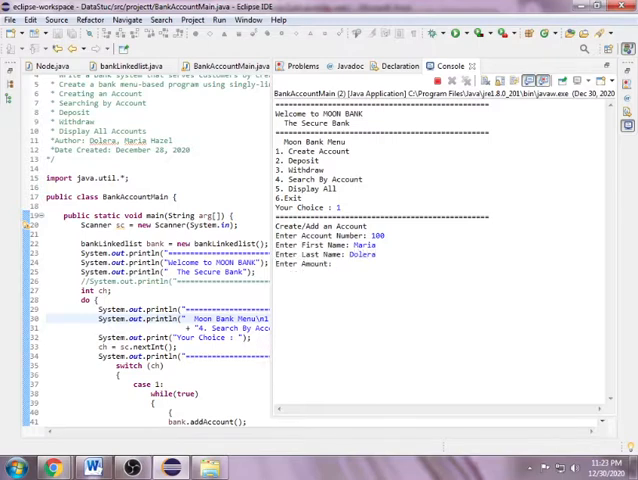
text(1)
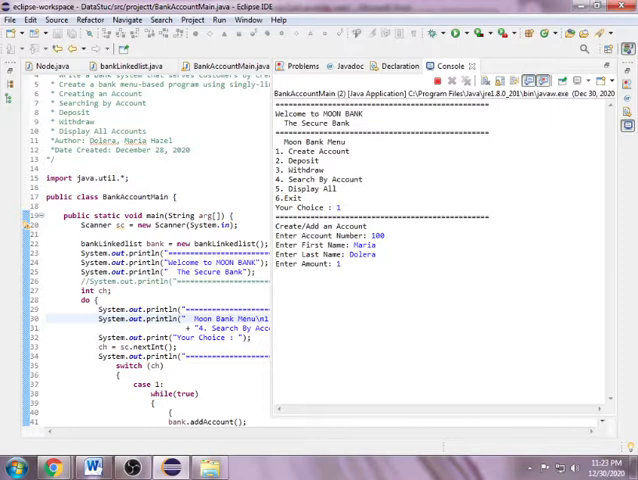
text(0000)
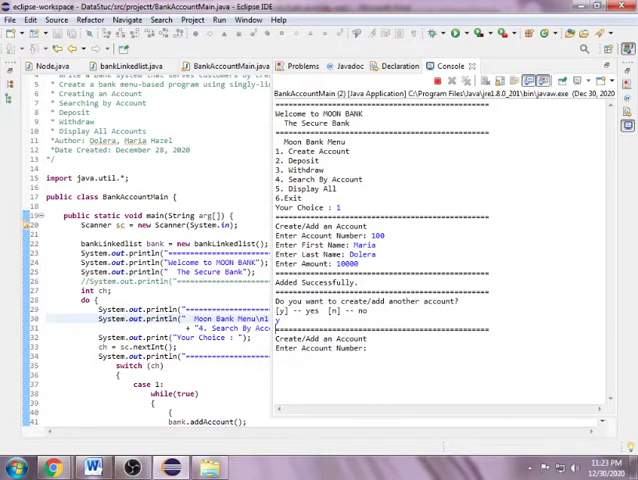
text(101)
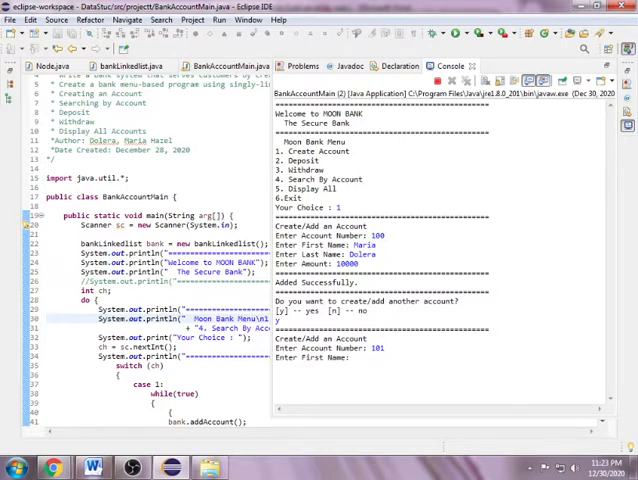
text(Miles)
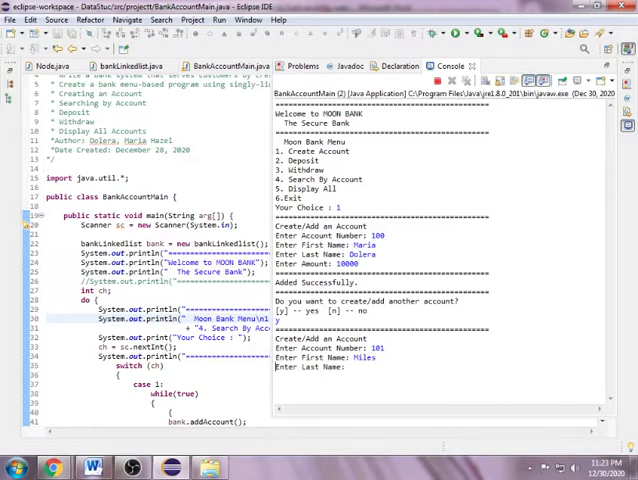
text(Dolera)
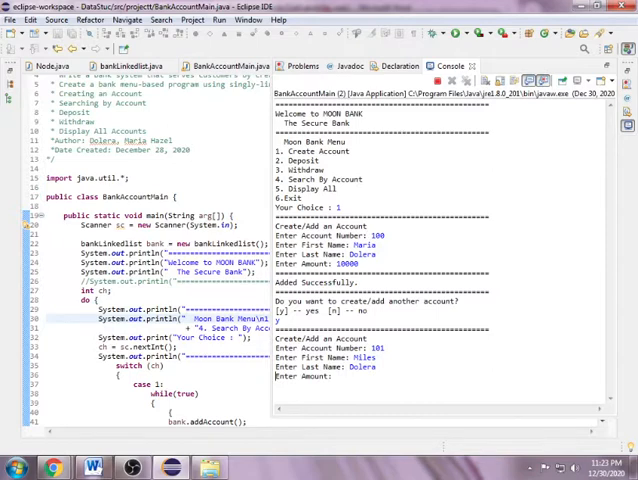
text(5)
text(n)
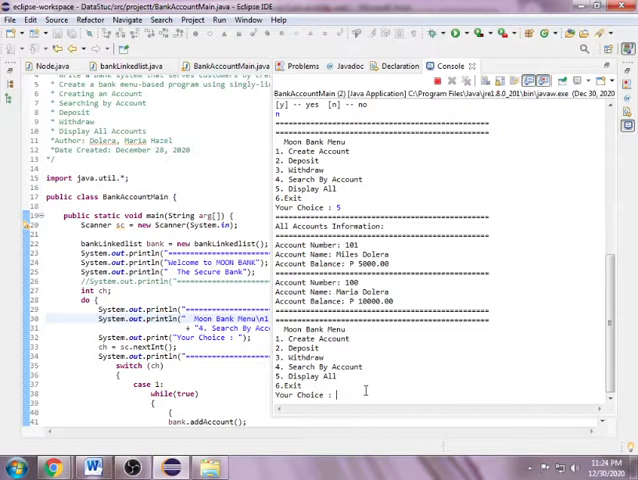
text(1)
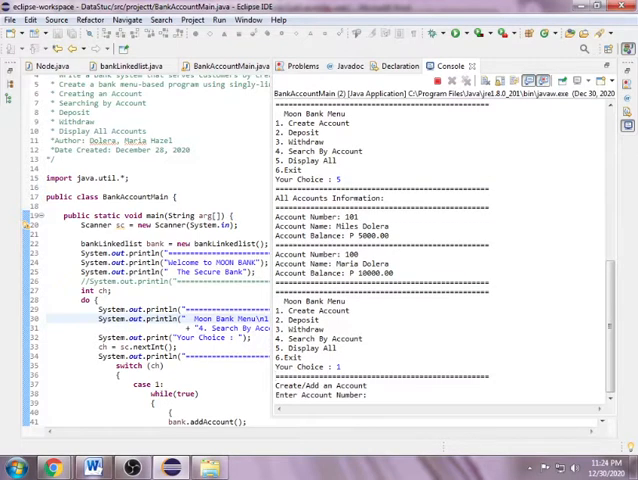
text(102)
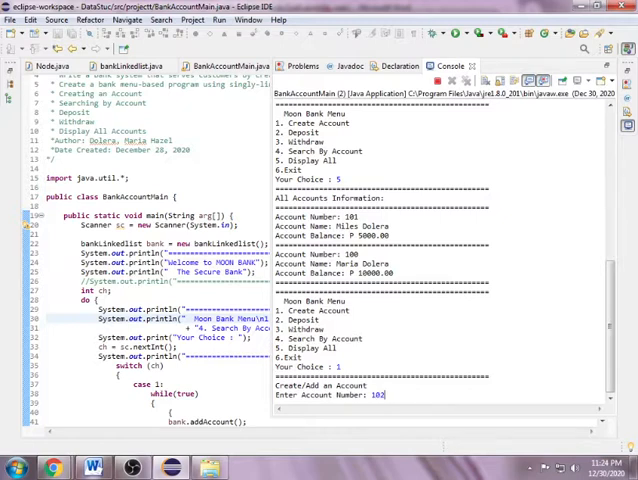
text(Mark)
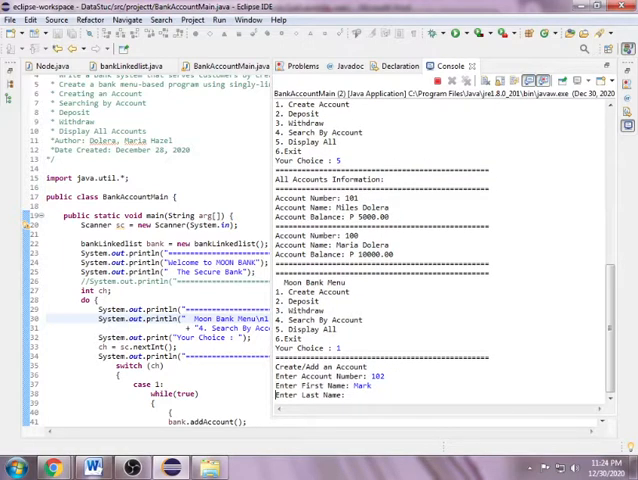
text(Daitol)
text(8000)
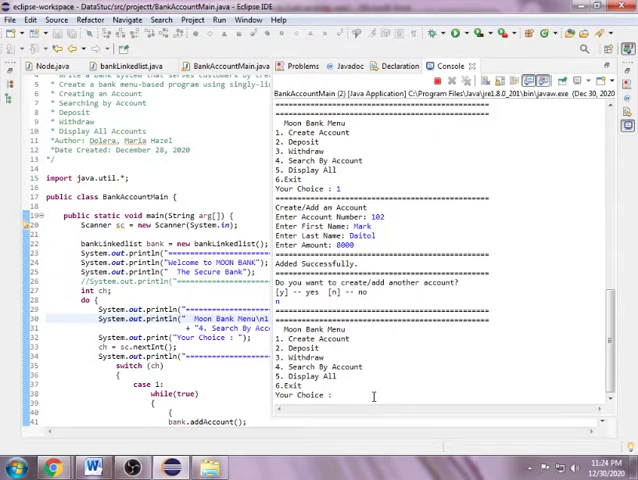
- Choose 5 to list accounts 102, 101 and 100, then 2 for Deposit
text(5)
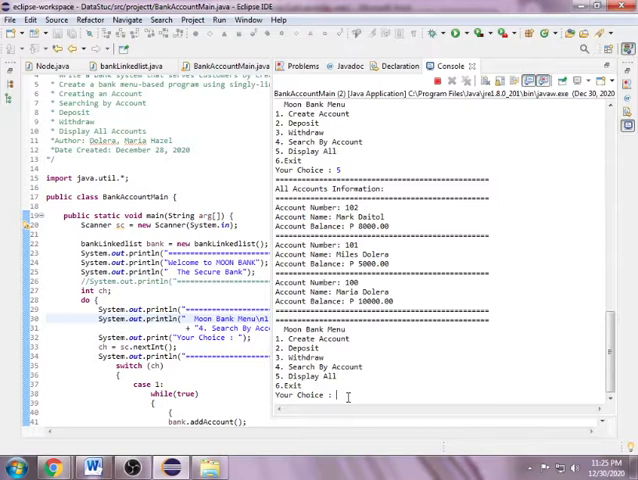
text(2)
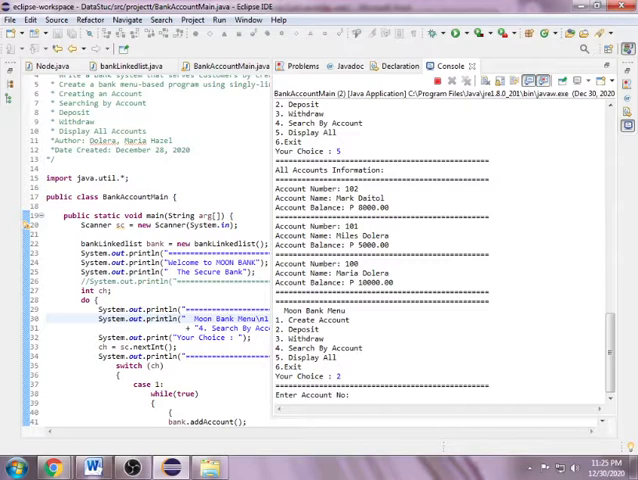
- Try depositing to account 1000, then deposit 5000 into account 100
text(1)
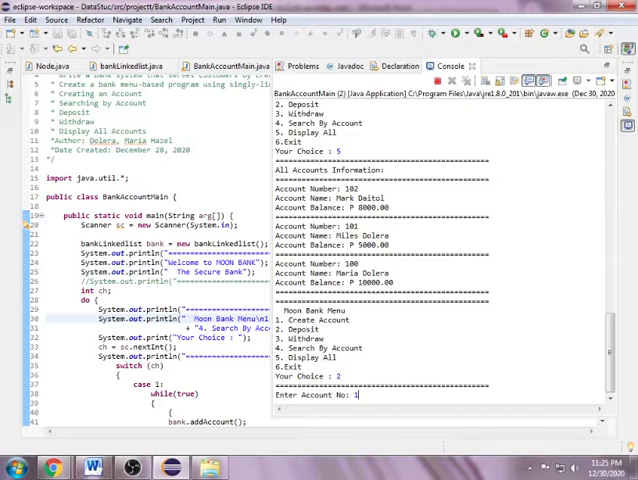
text(000)
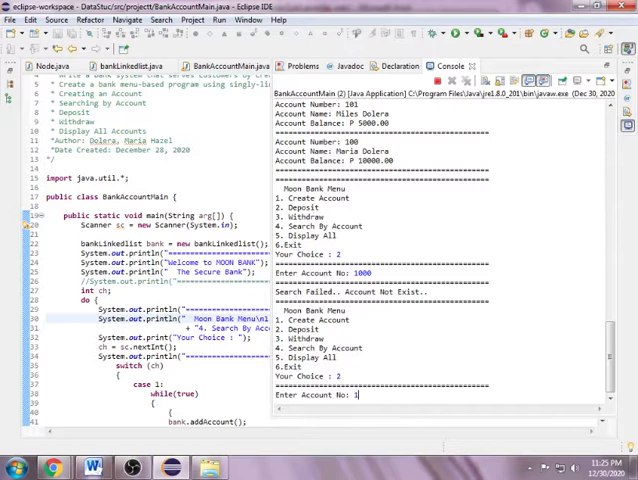
text(00)
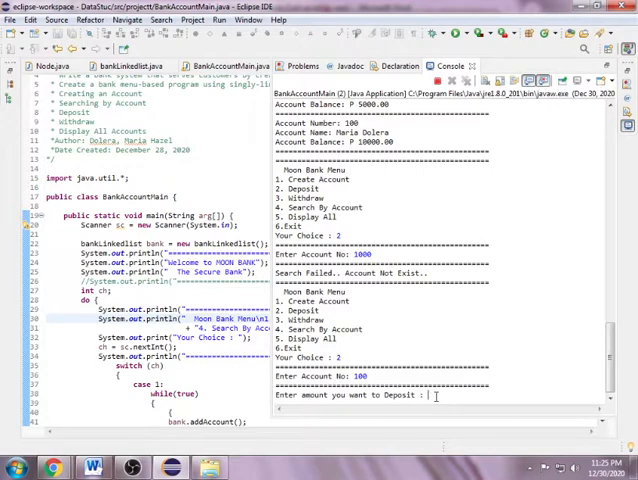
text(5000)
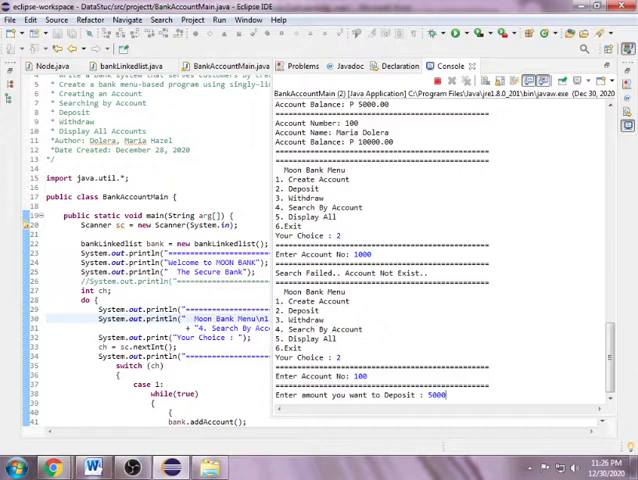
key(enter)
text(4)
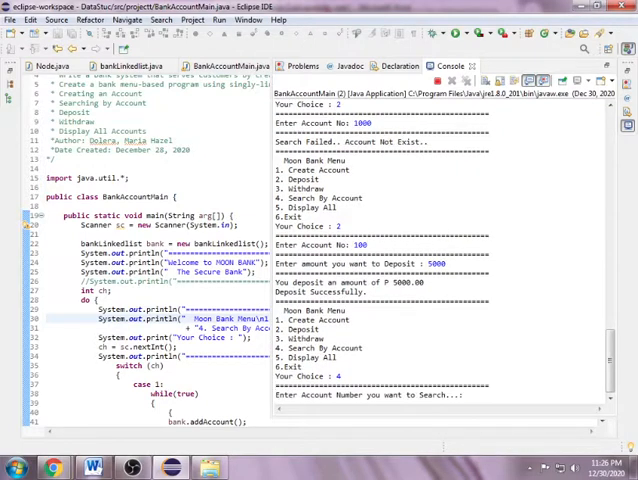
text(100)
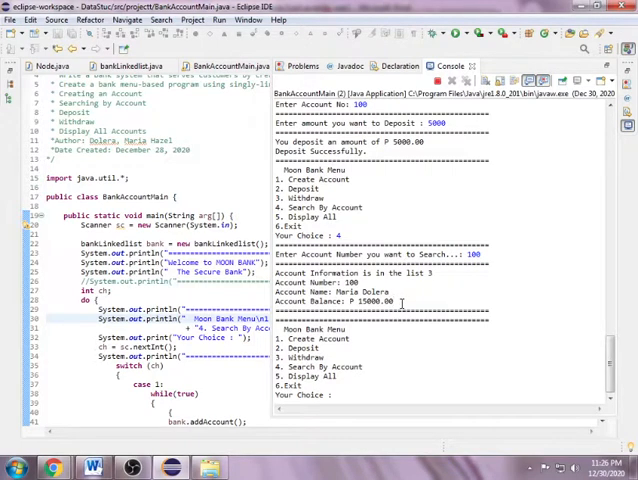
mouse_move(374, 398)
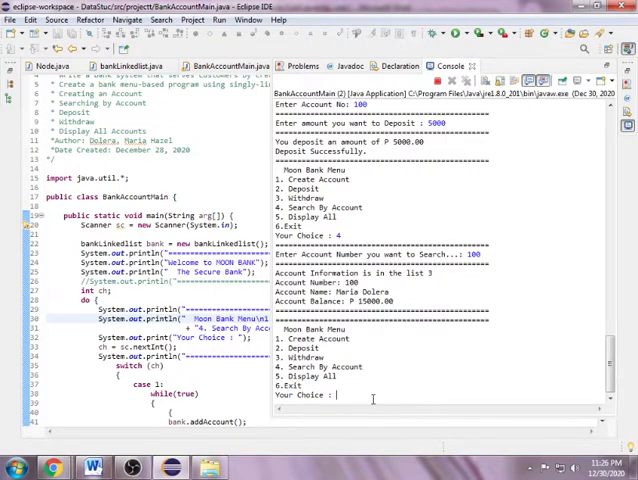
text(3)
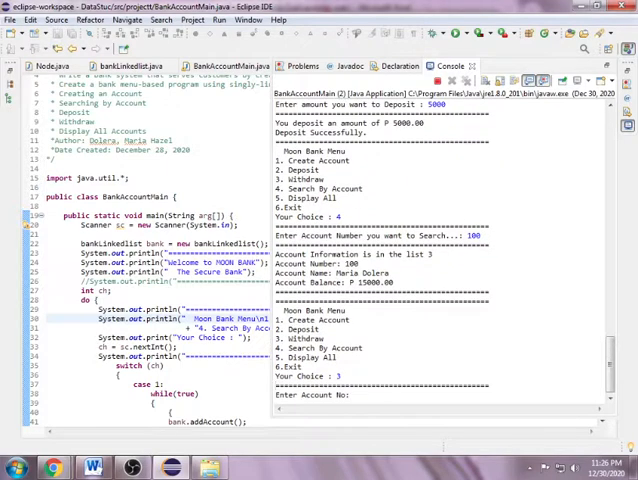
text(1)
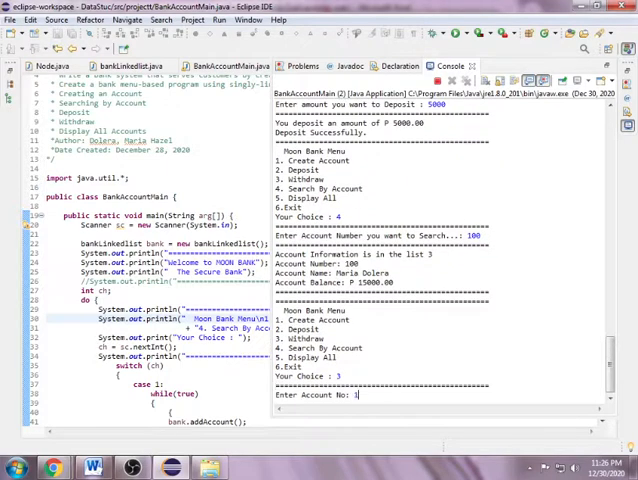
text(02)
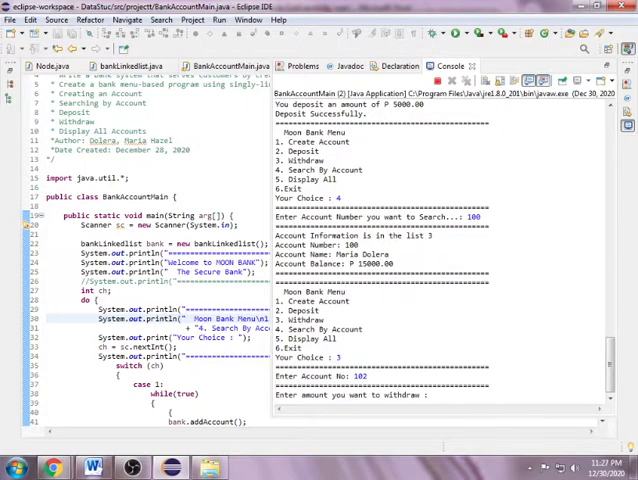
text(3000)
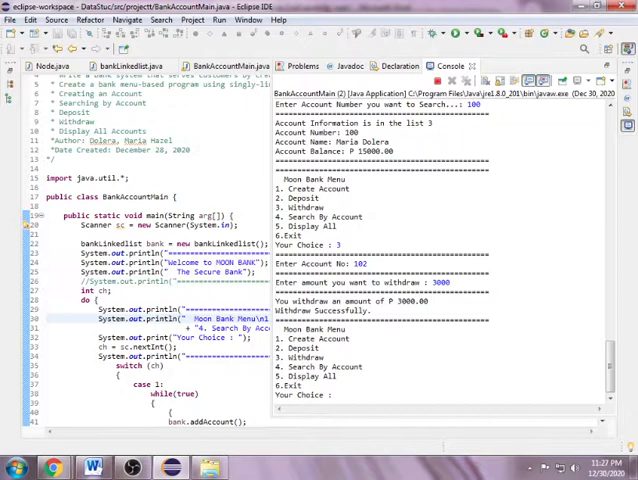
text(4)
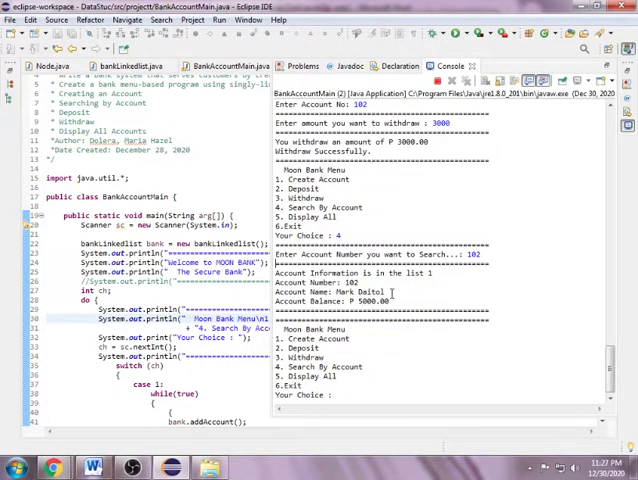
- Enter 5 at the menu to list 102 and 101 at 5000, 100 at 15000
double_click(340, 301)
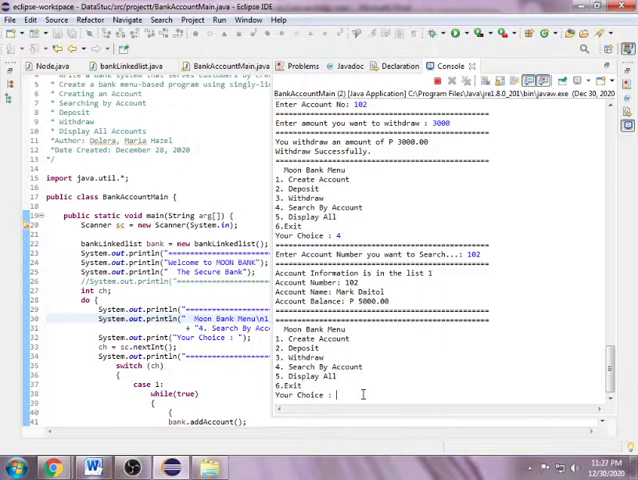
text(5)
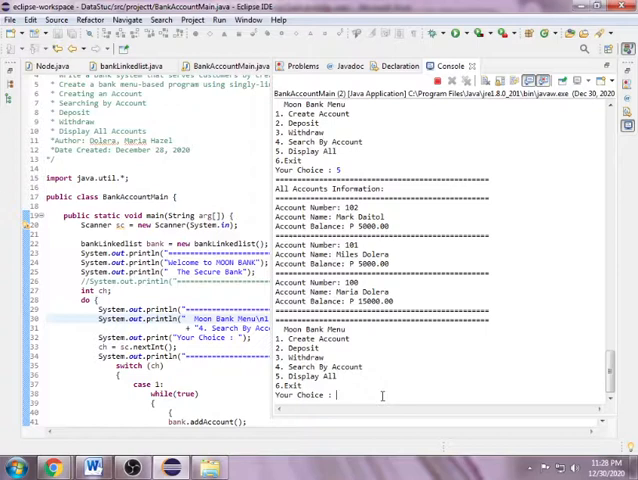
- Choose menu option 6 (Exit) in the console to end the bank program
text(6)
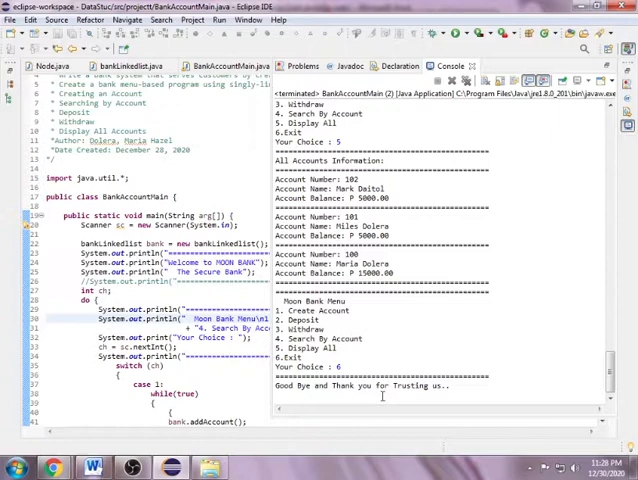
mouse_move(564, 314)
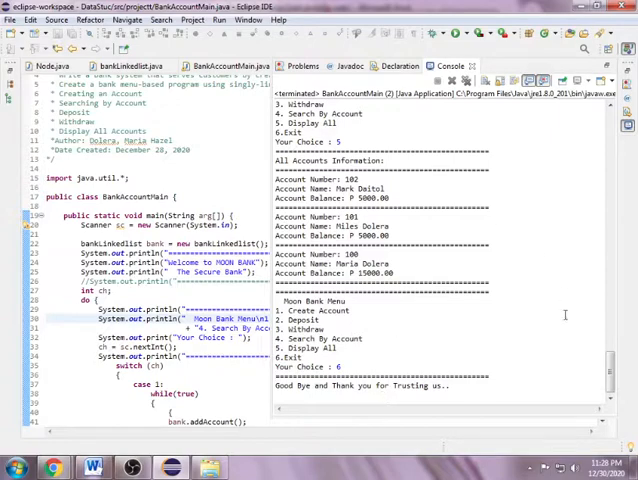